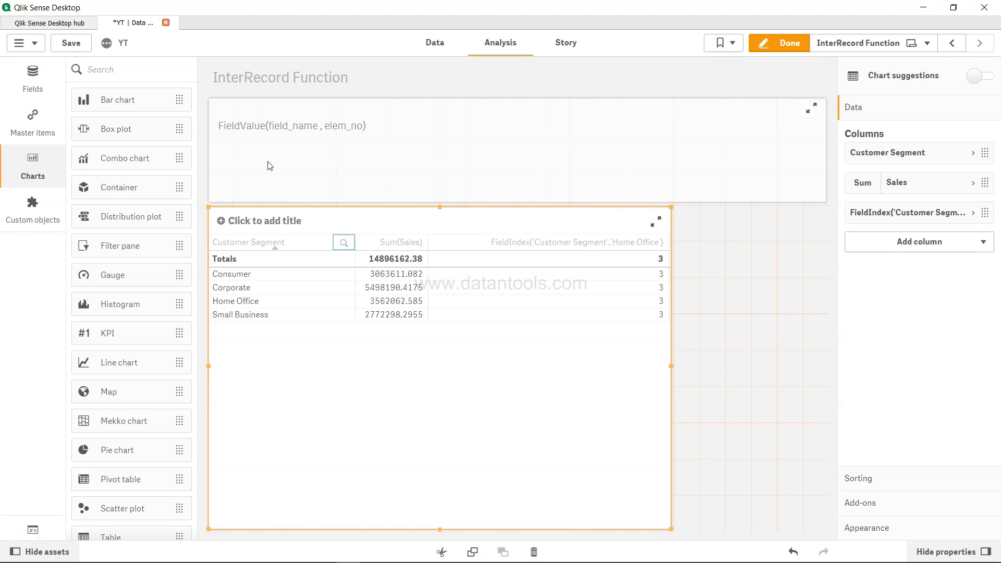
mouse_move(255, 135)
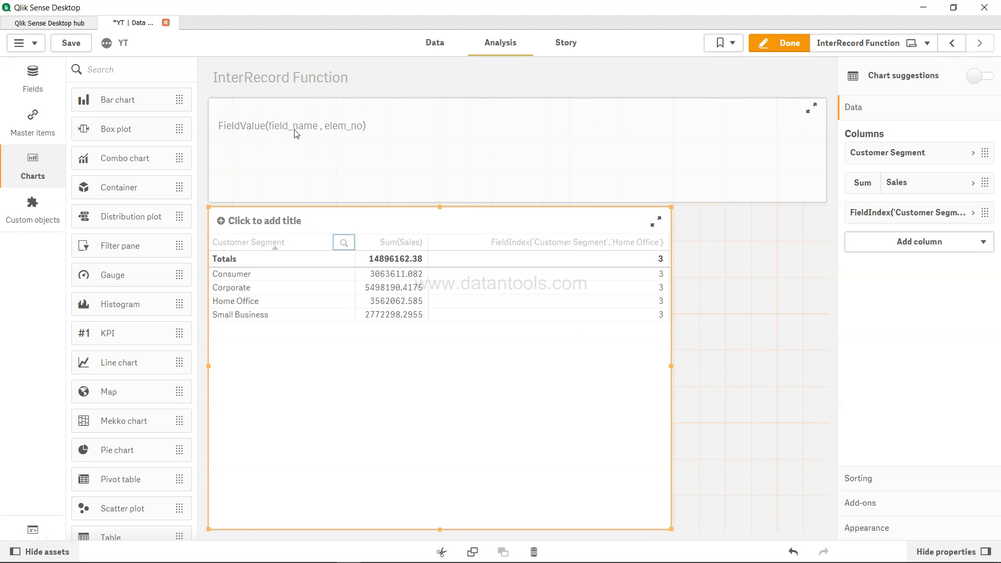
mouse_move(541, 260)
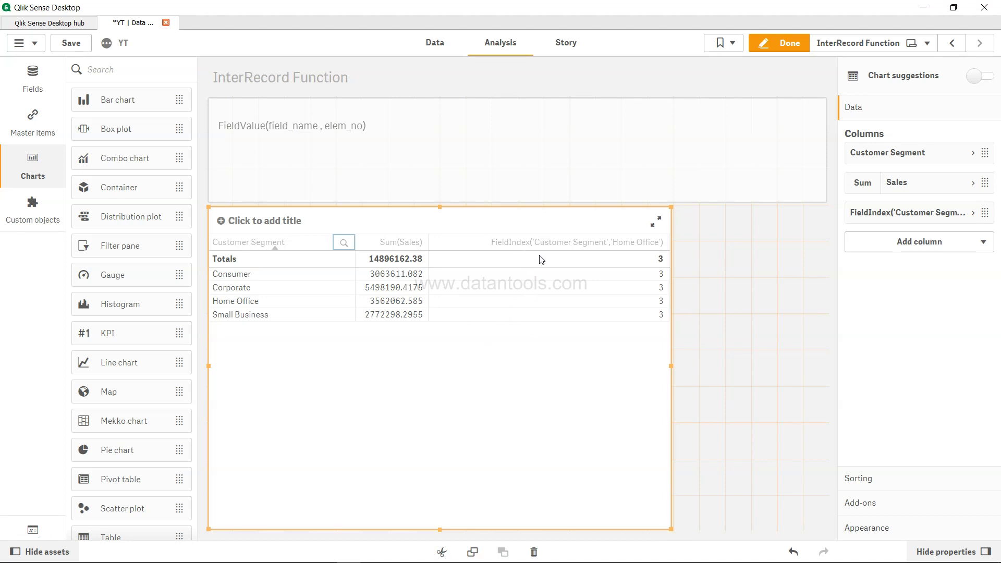
mouse_move(532, 242)
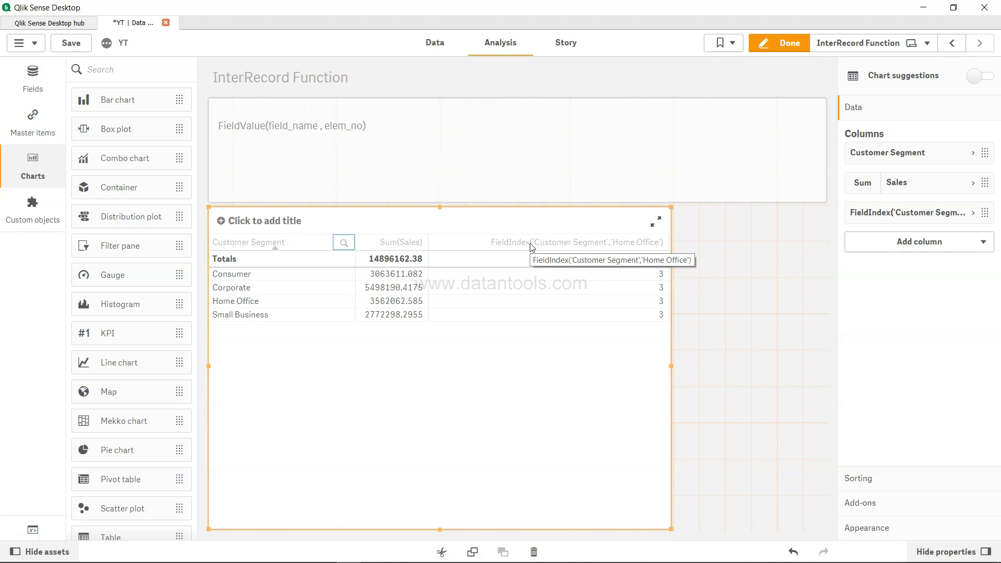
mouse_move(510, 273)
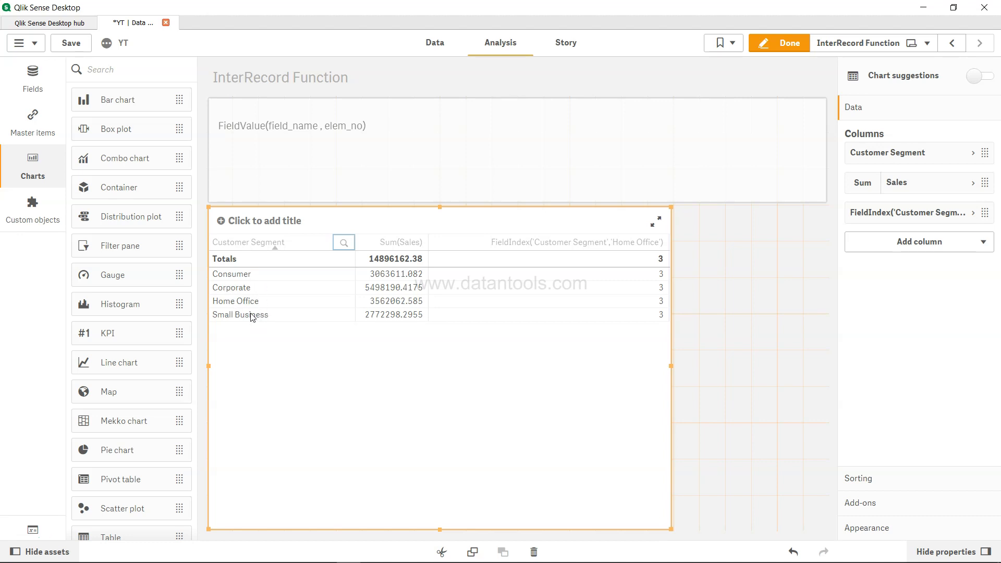
mouse_move(259, 249)
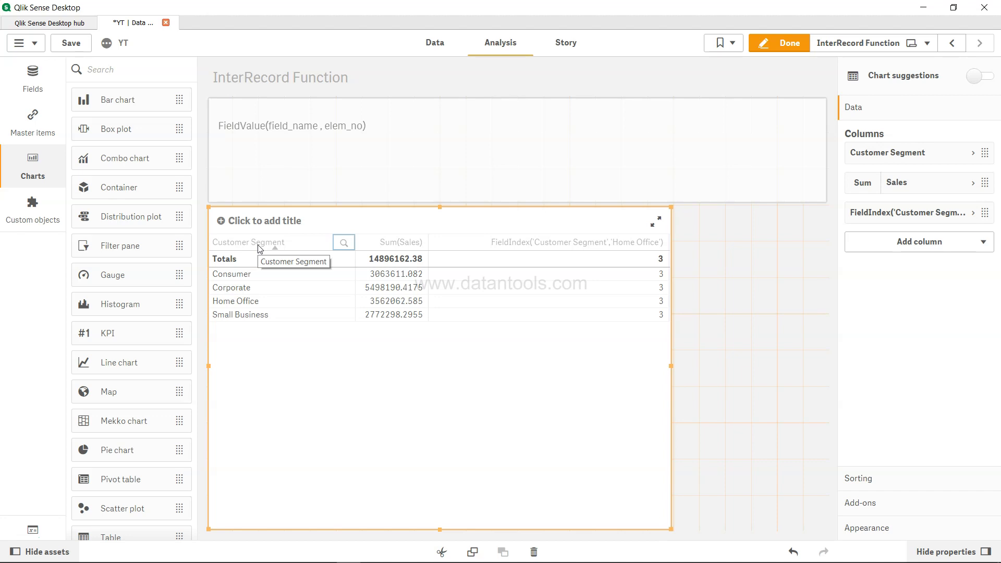
mouse_move(588, 298)
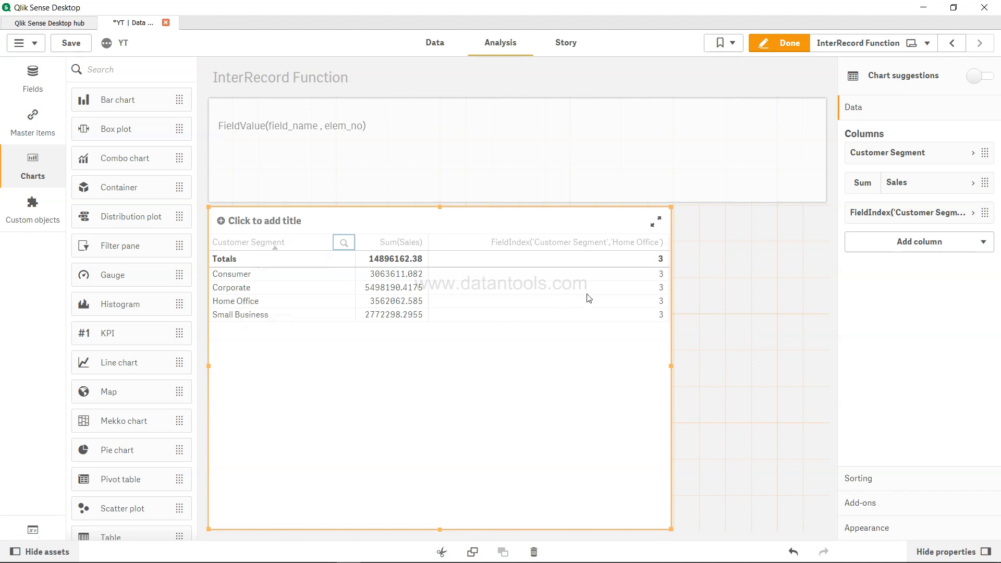
mouse_move(508, 248)
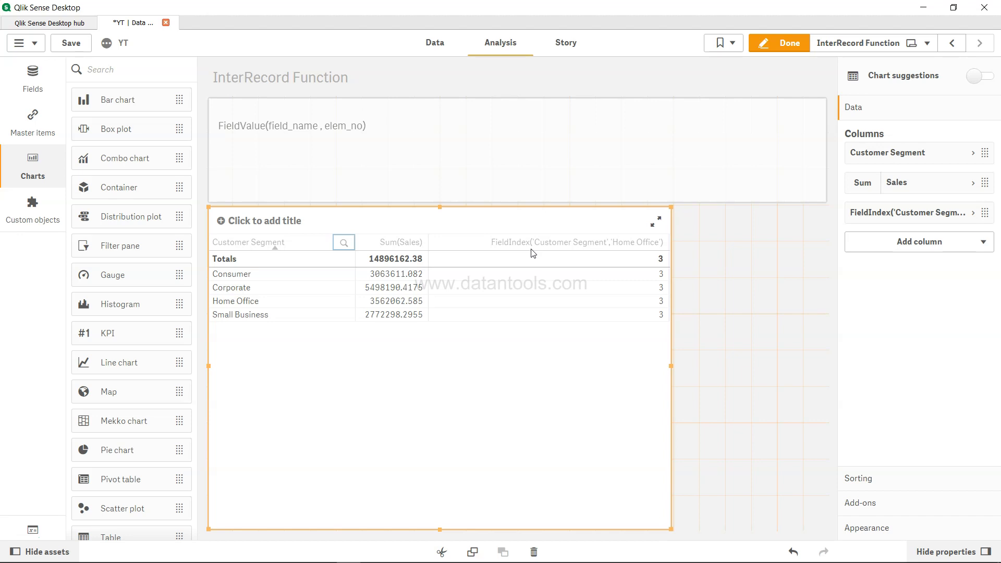
mouse_move(510, 253)
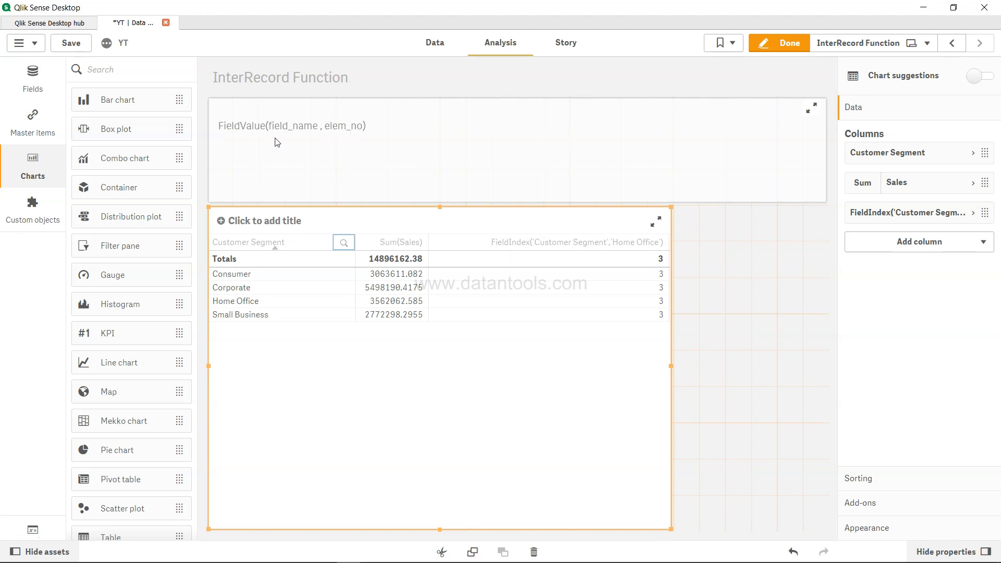
mouse_move(267, 138)
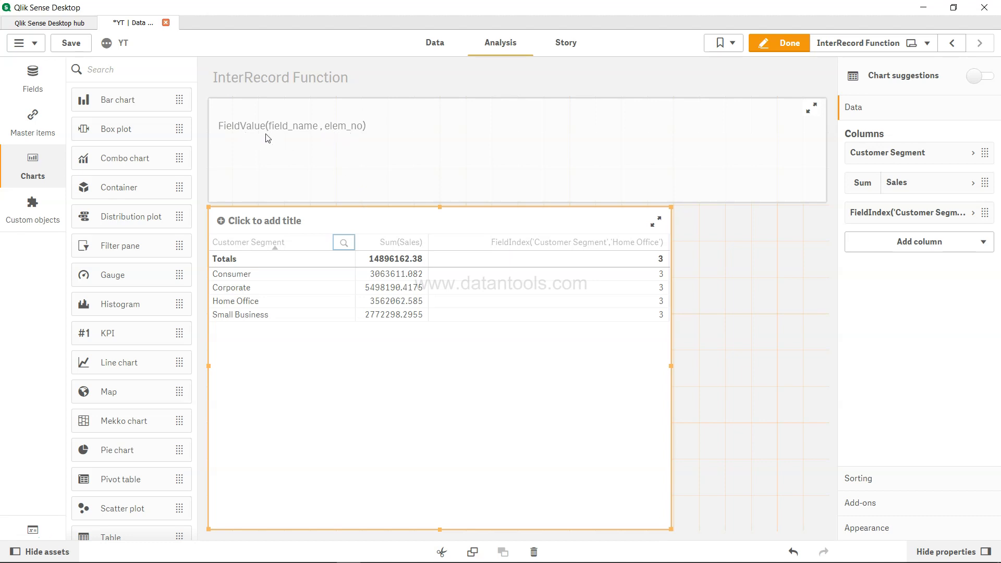
mouse_move(318, 135)
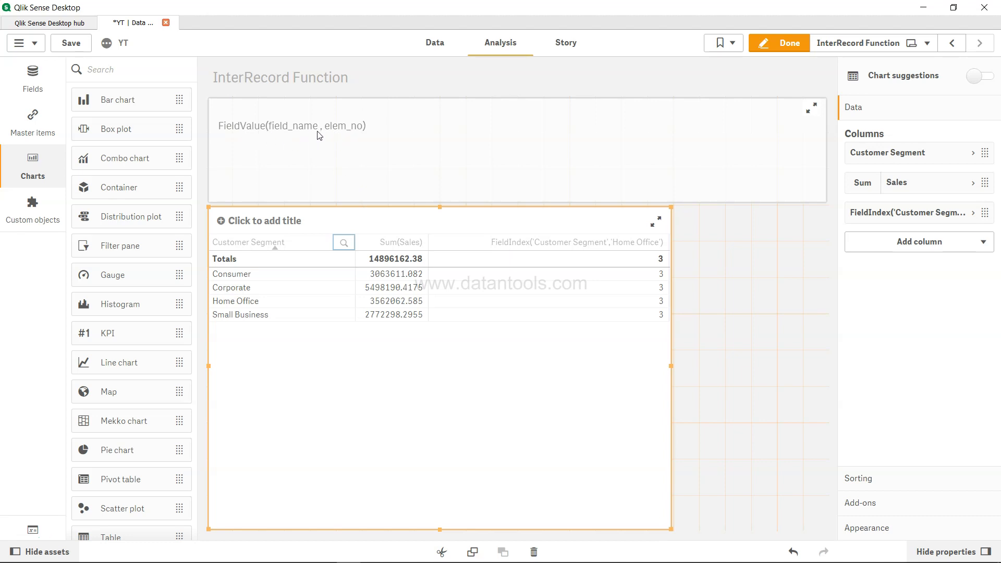
mouse_move(343, 133)
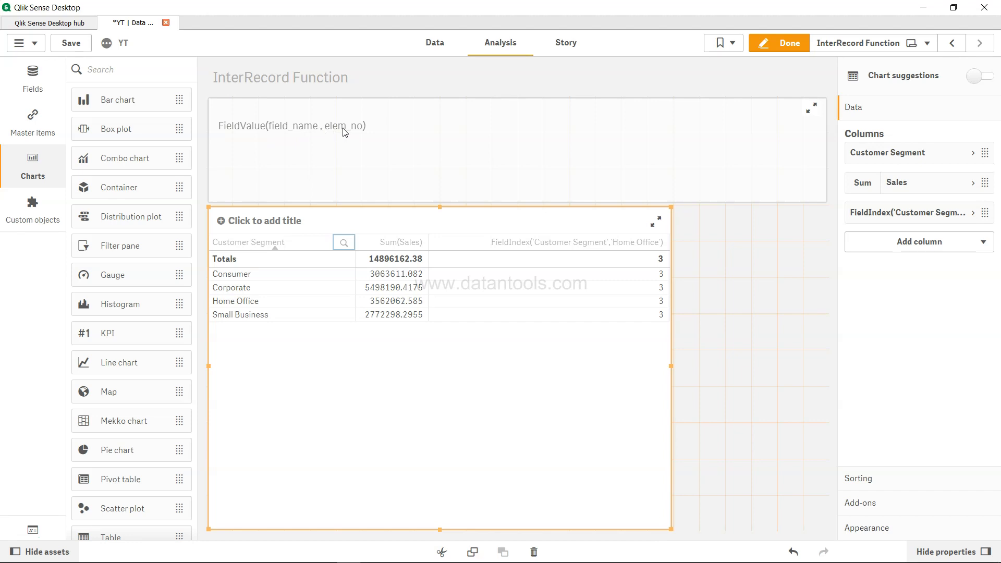
mouse_move(244, 311)
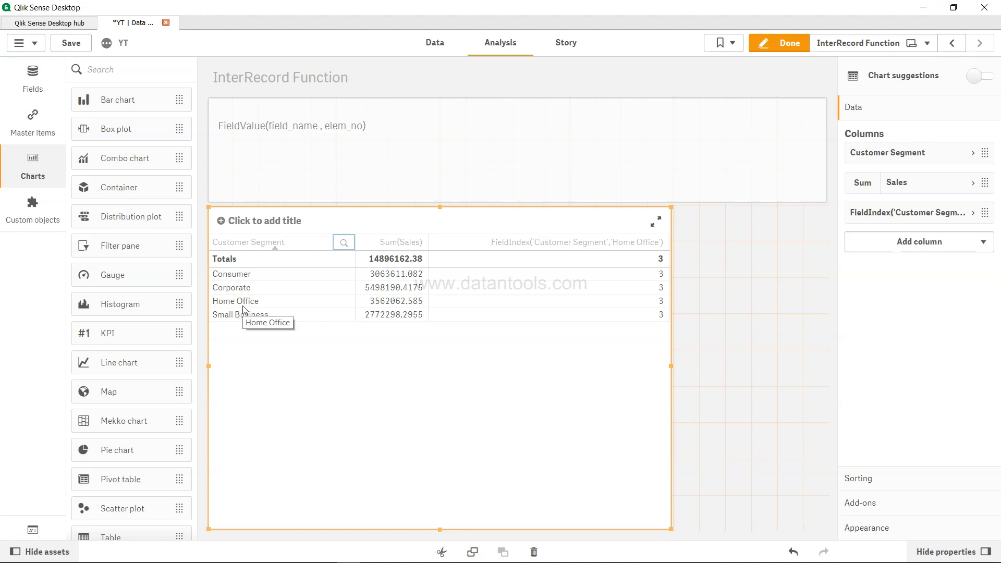
mouse_move(935, 255)
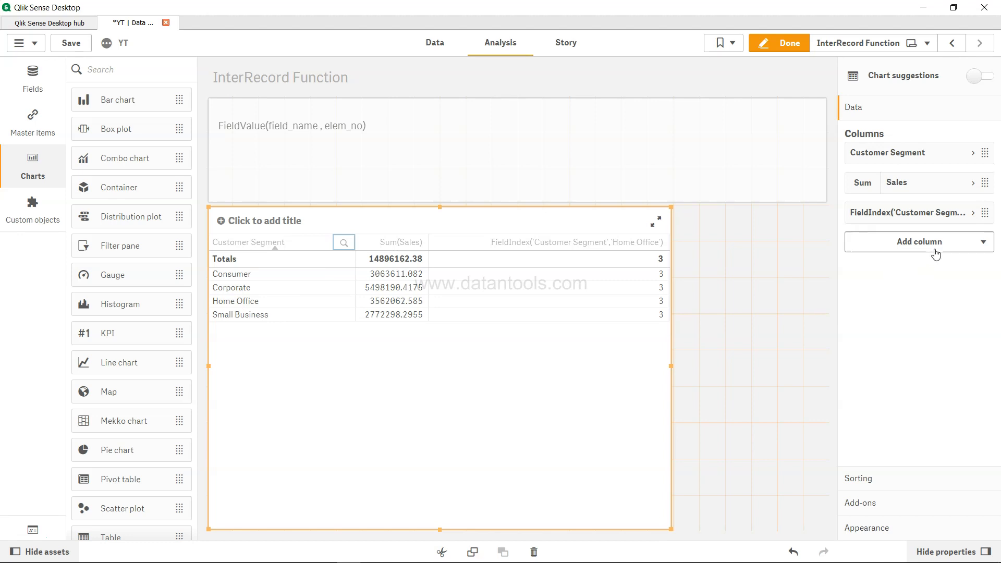
- Add a new Measure column to the Customer Segment sales table
left_click(917, 241)
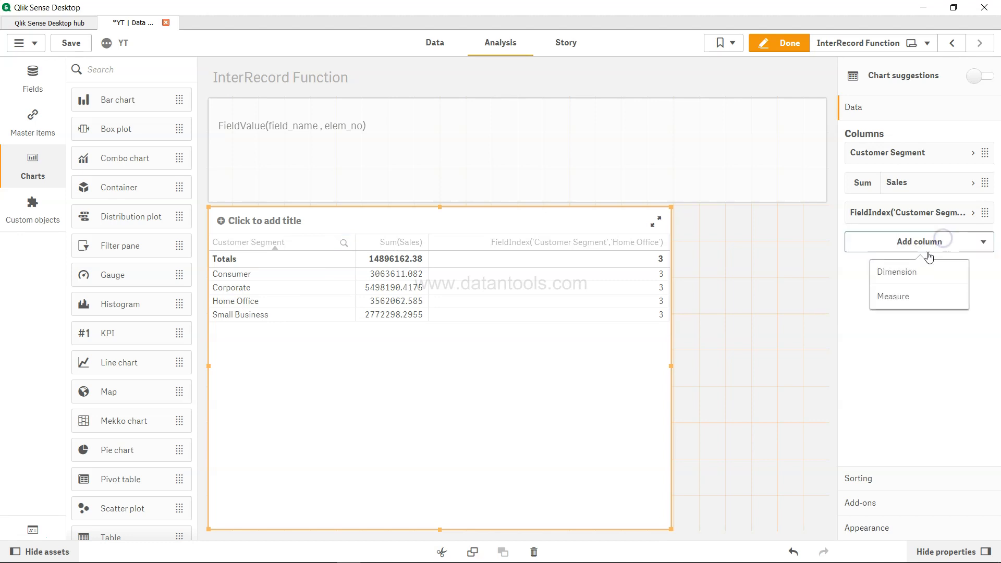
left_click(895, 271)
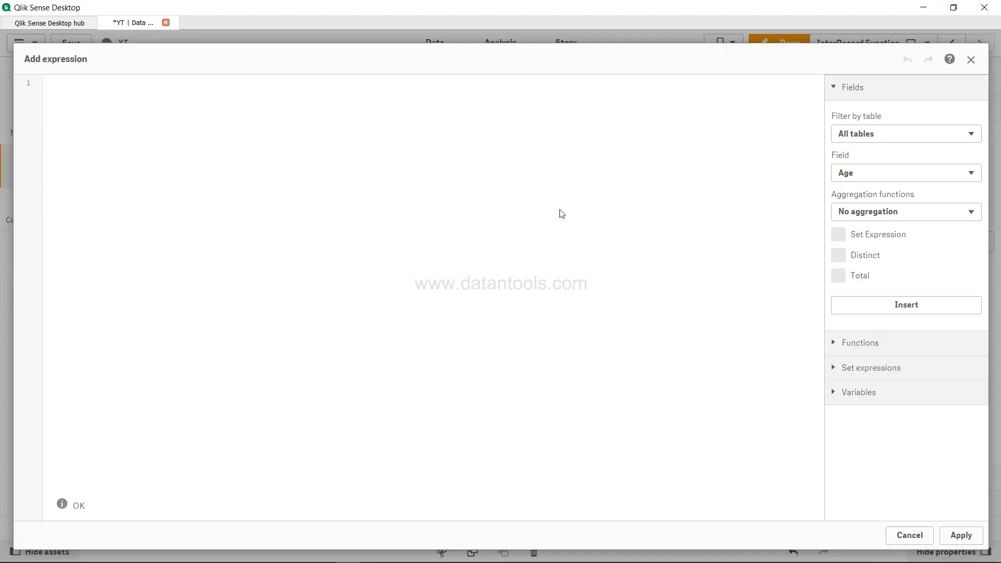
- Enter FieldValue('Customer Segment',3) as the measure expression and apply it, showing Home Office on every row
type("FieldValue('")
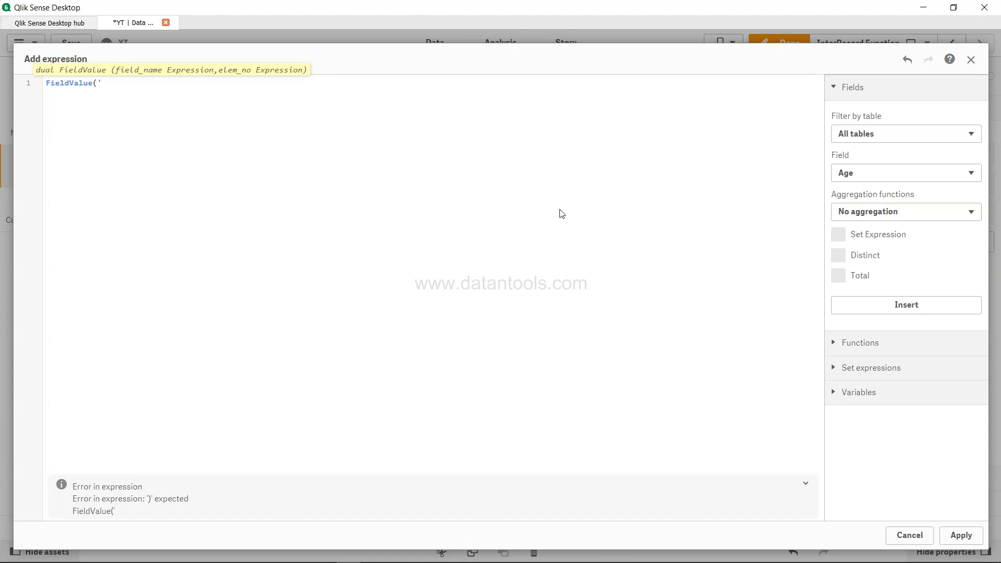
type("Customer")
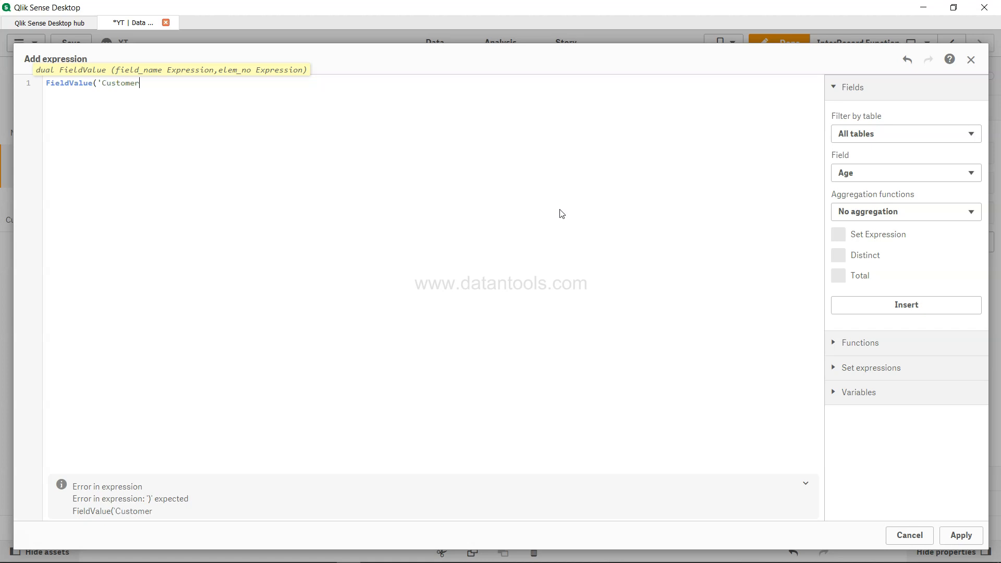
type("Segmen")
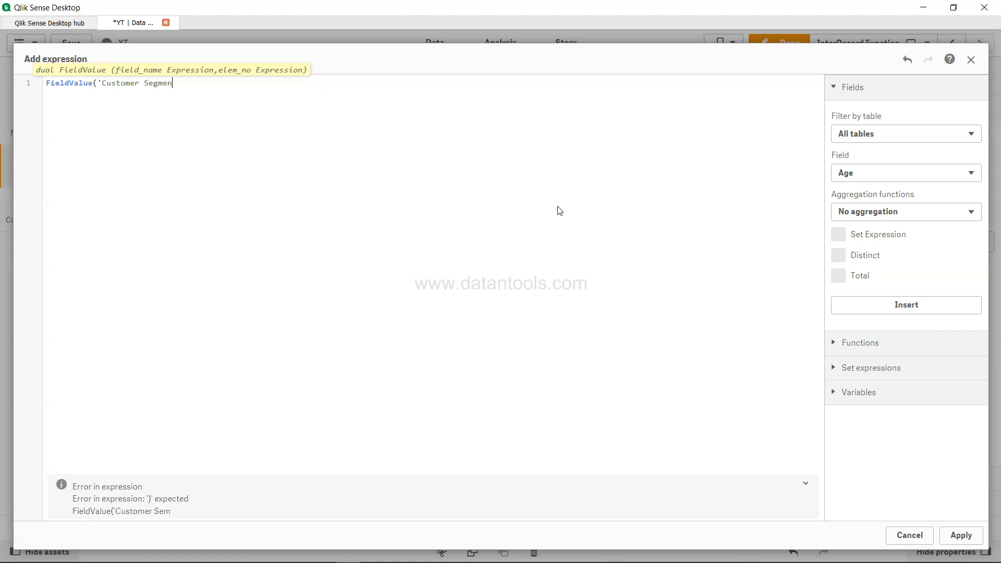
type("t','")
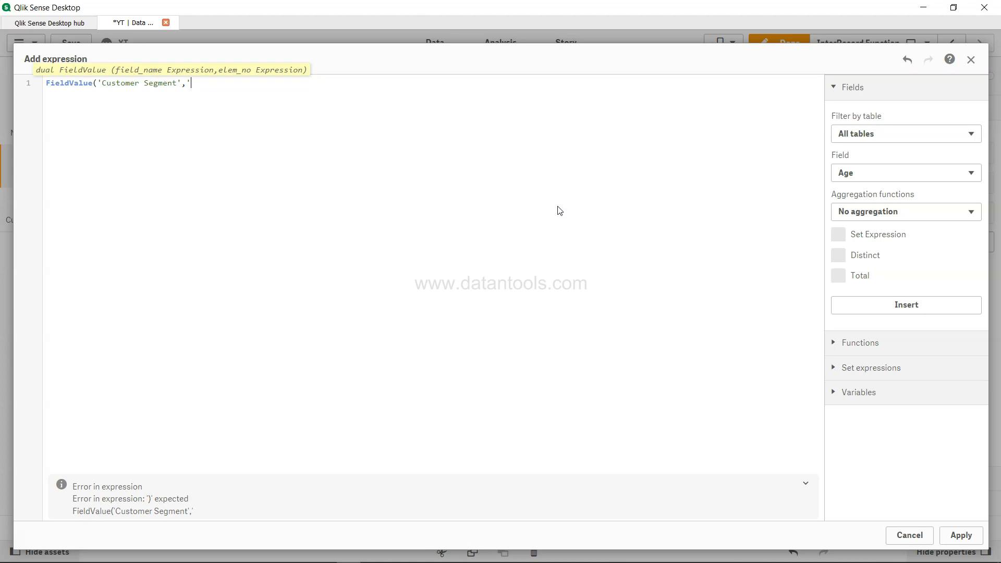
type("H")
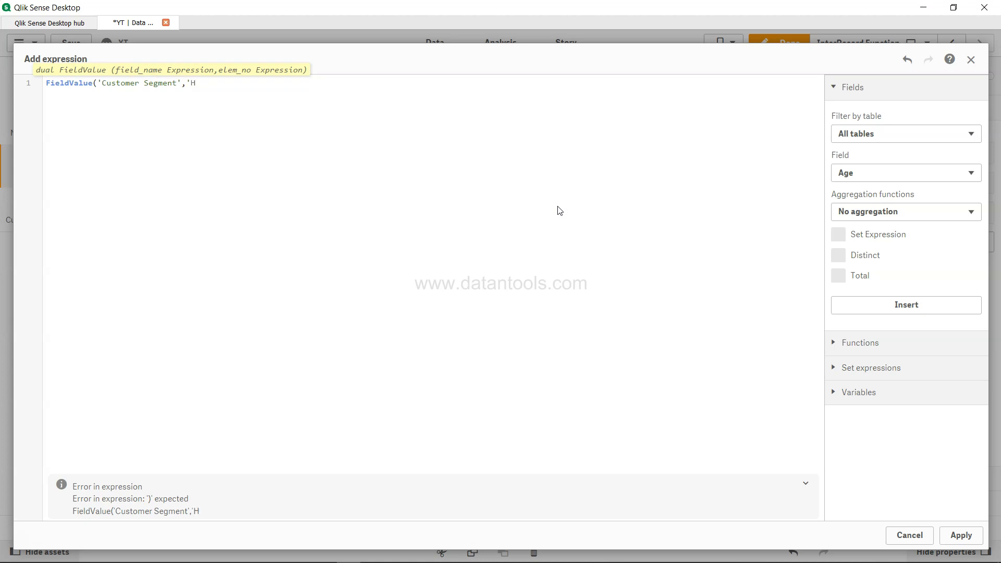
type("3")
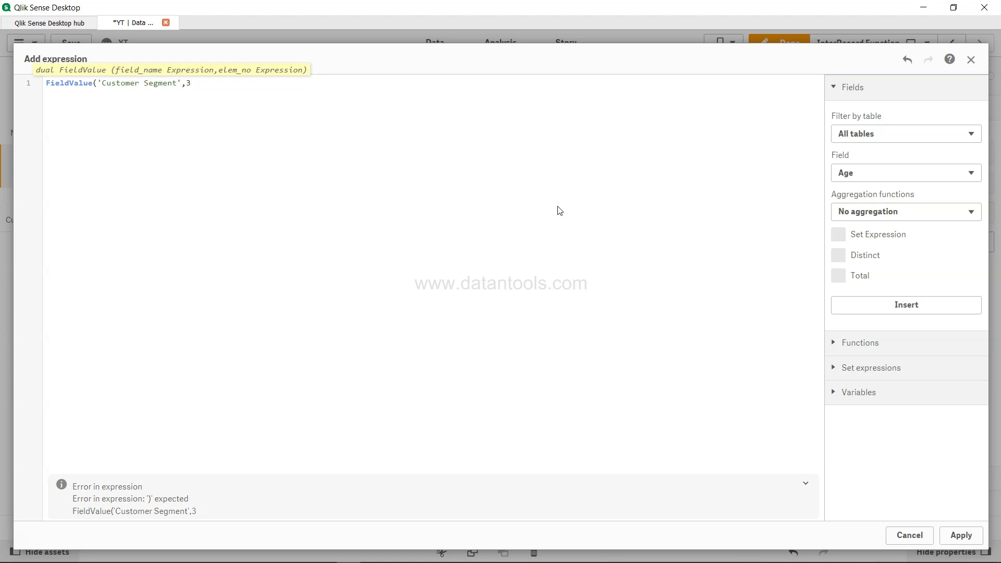
type(")")
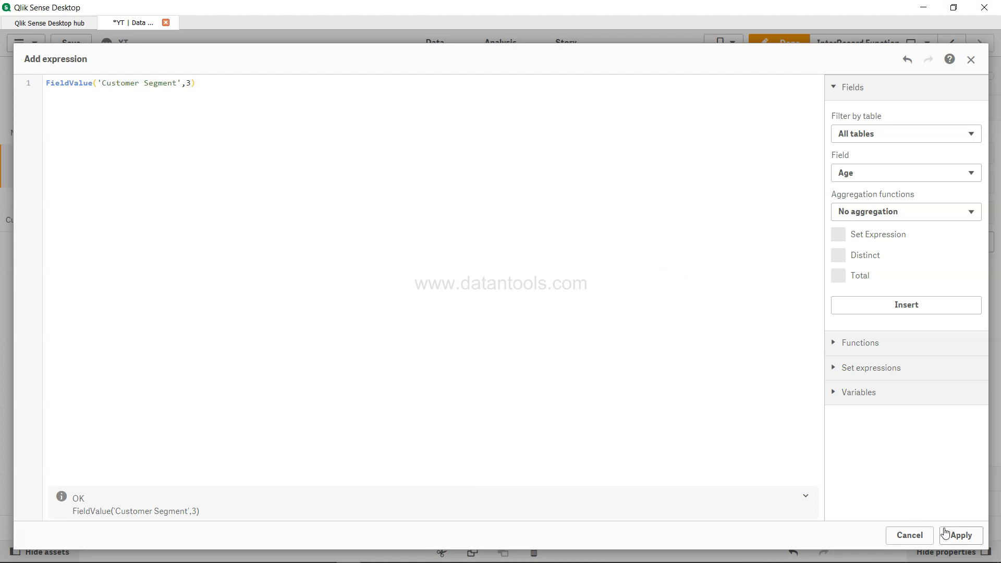
left_click(959, 535)
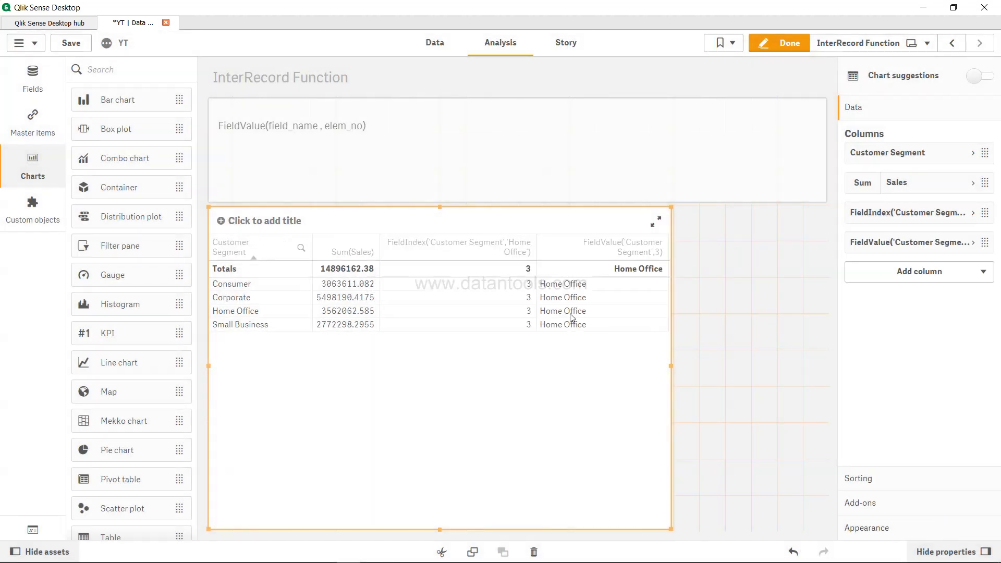
mouse_move(575, 338)
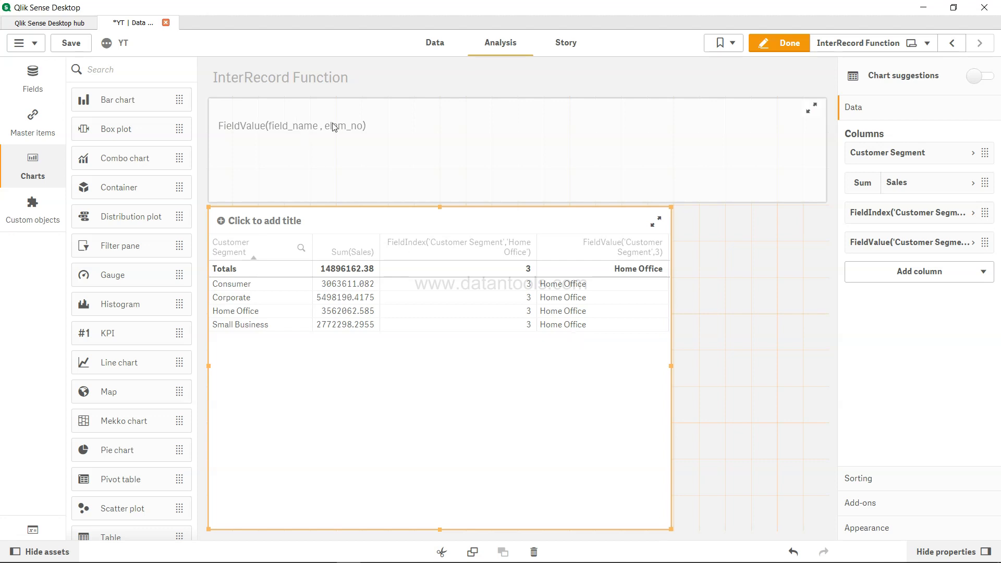
mouse_move(339, 128)
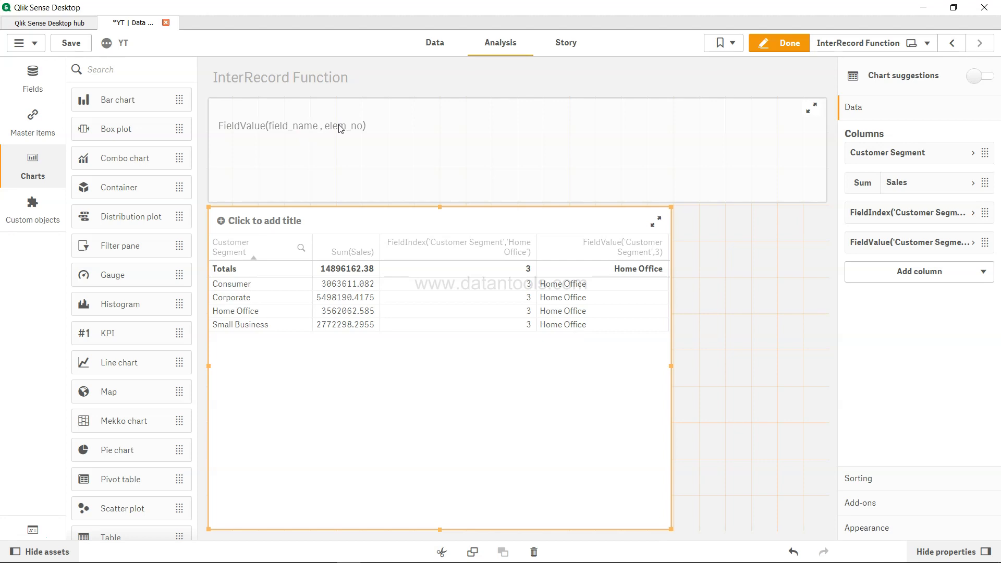
mouse_move(254, 141)
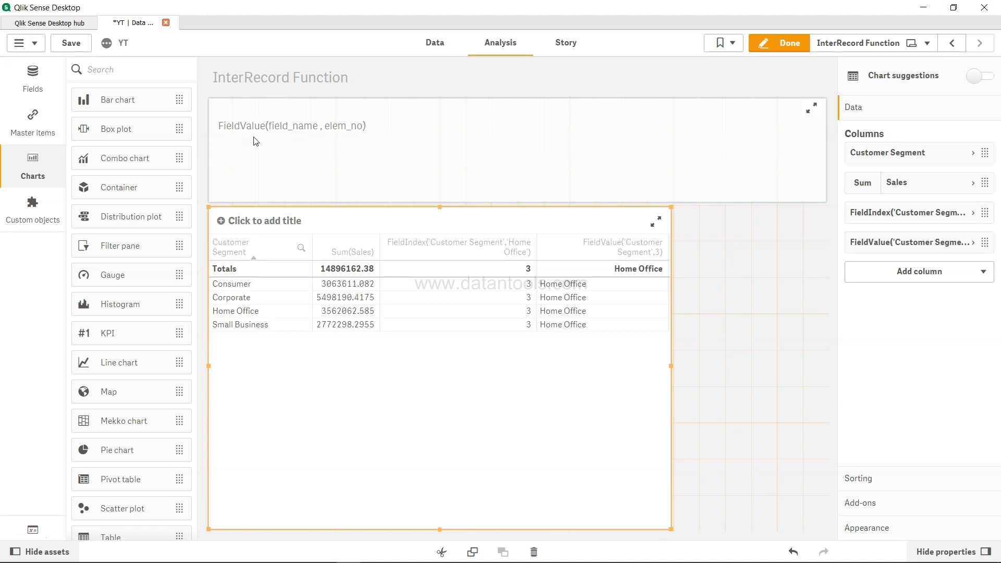